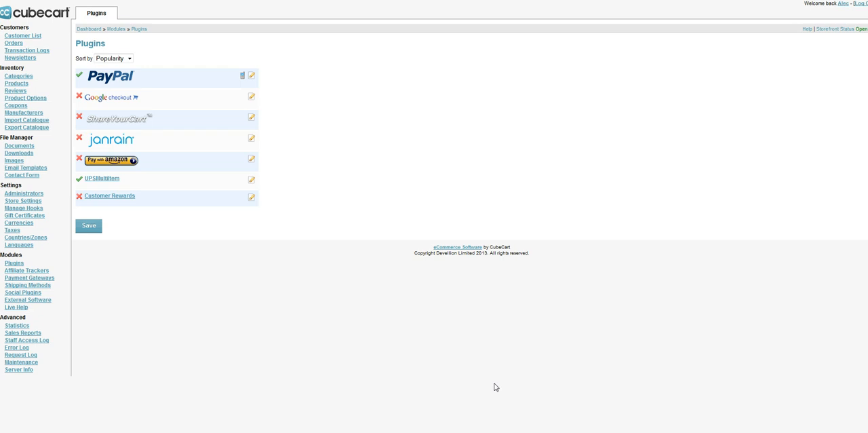
mouse_move(102, 179)
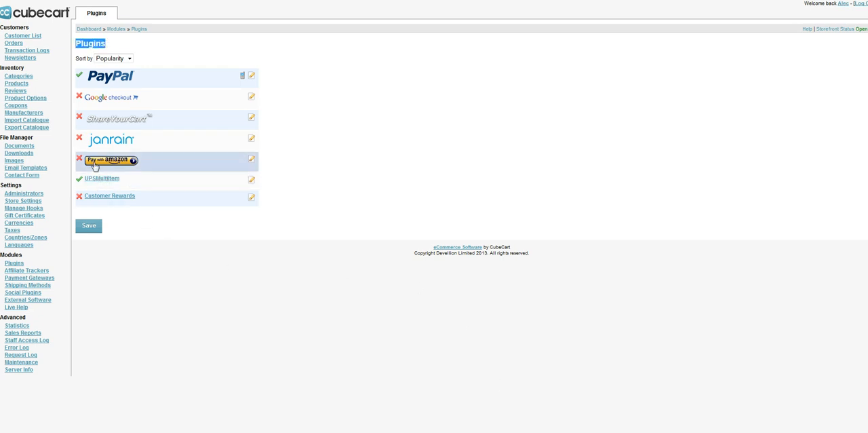
mouse_move(103, 179)
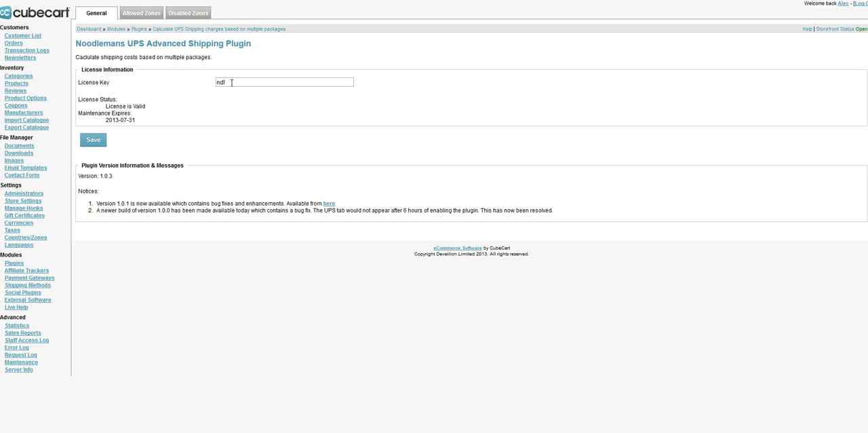
Step: Select the UPS Advanced Shipping plugin's licence key text to confirm the valid licence
double_click(220, 81)
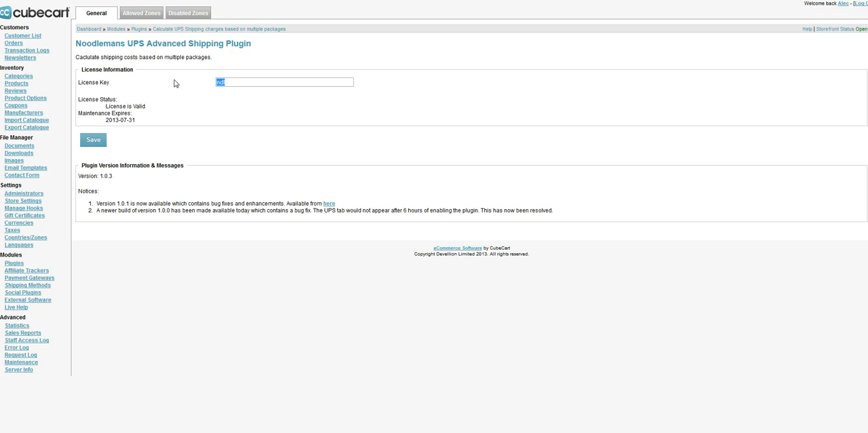
mouse_move(19, 76)
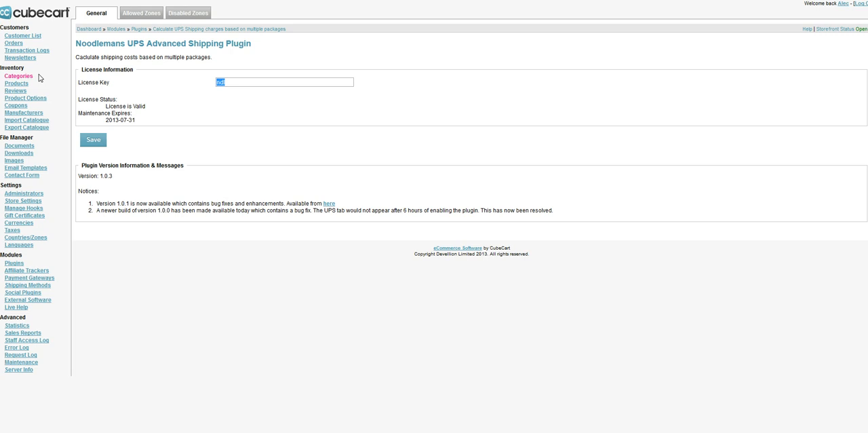
Step: Open the Doll Stroller product for editing from the Product Inventory list
left_click(16, 84)
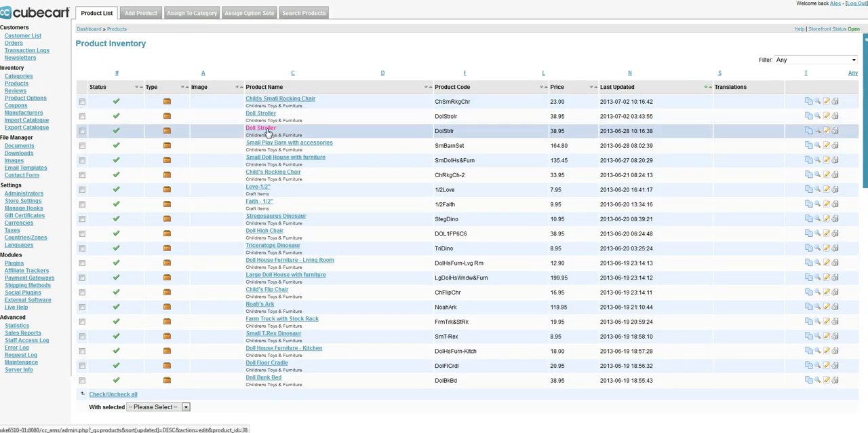
left_click(260, 128)
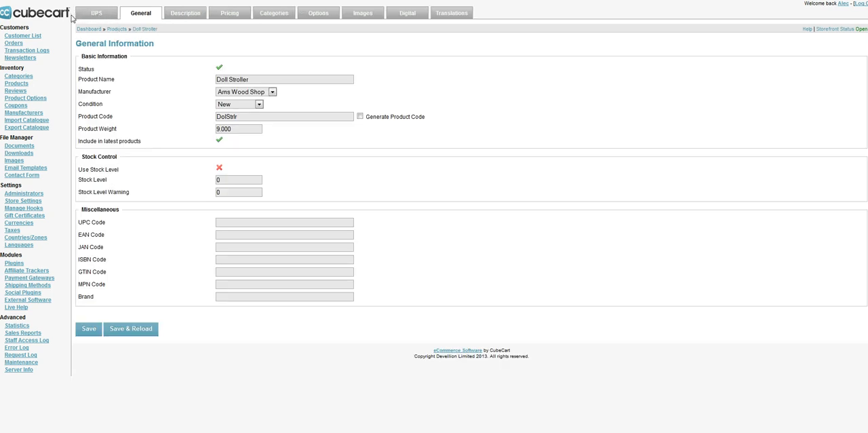
mouse_move(98, 12)
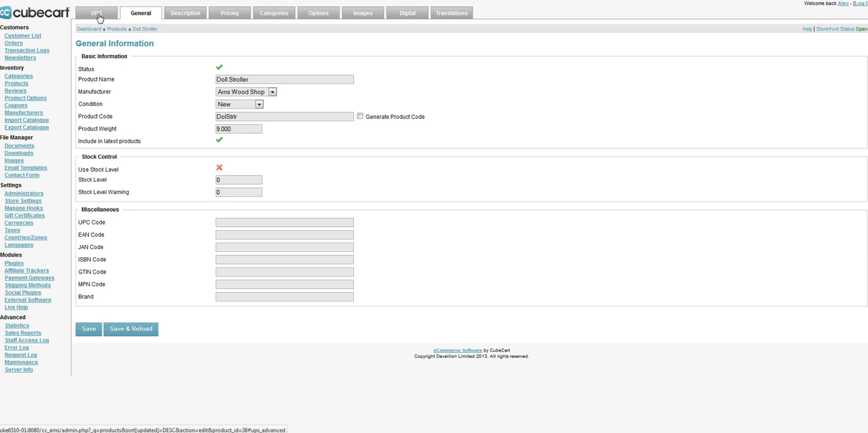
Step: Set the Doll Stroller to ship in a single box including up to 4 small items, dimensions 10 x 10 x 15
left_click(97, 12)
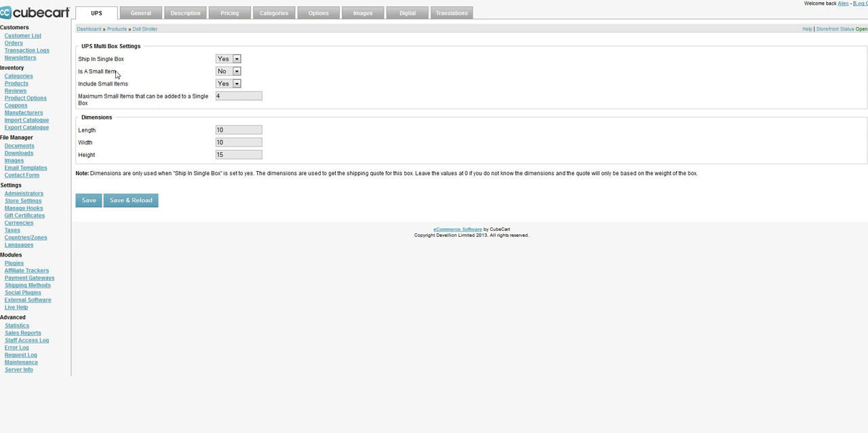
double_click(95, 60)
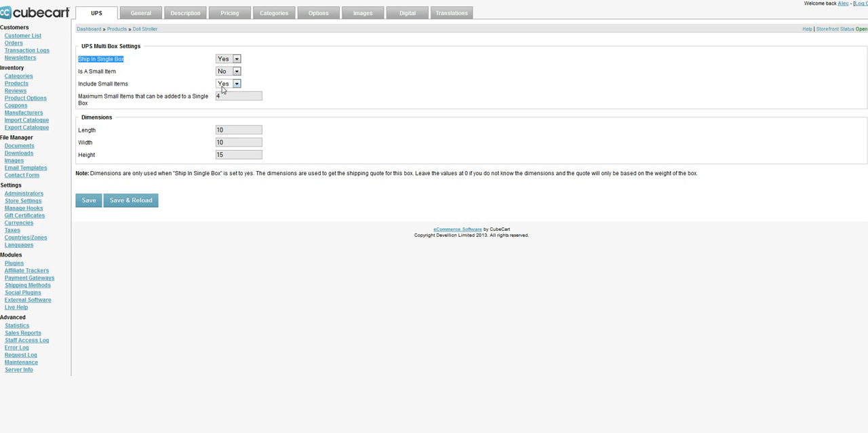
mouse_move(116, 76)
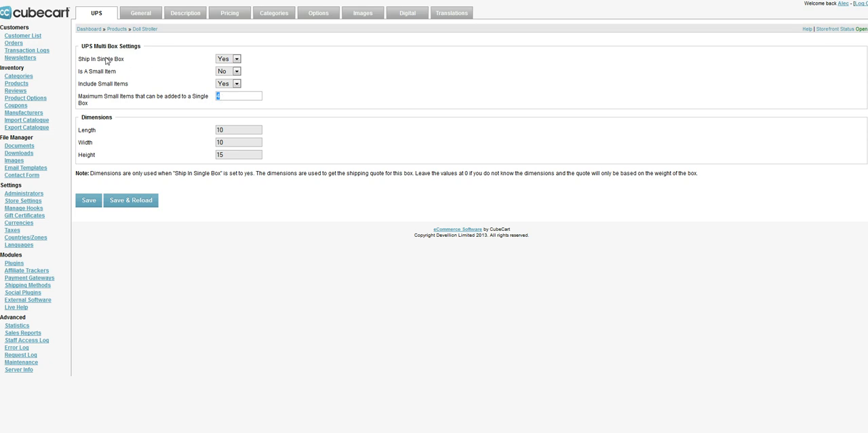
mouse_move(207, 95)
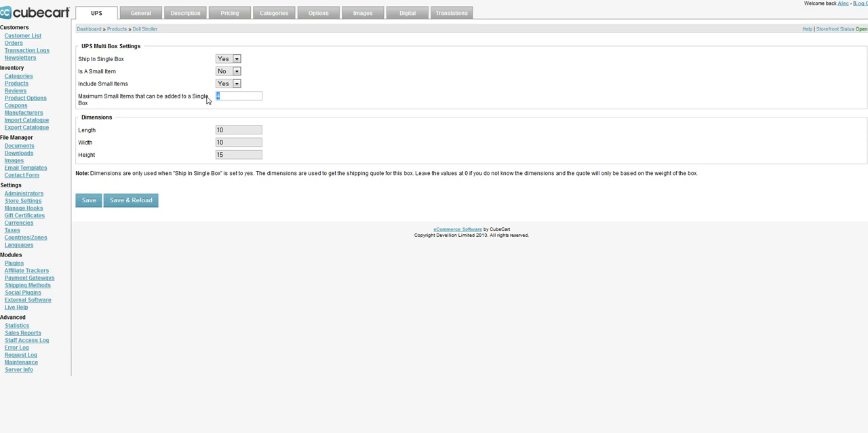
mouse_move(124, 65)
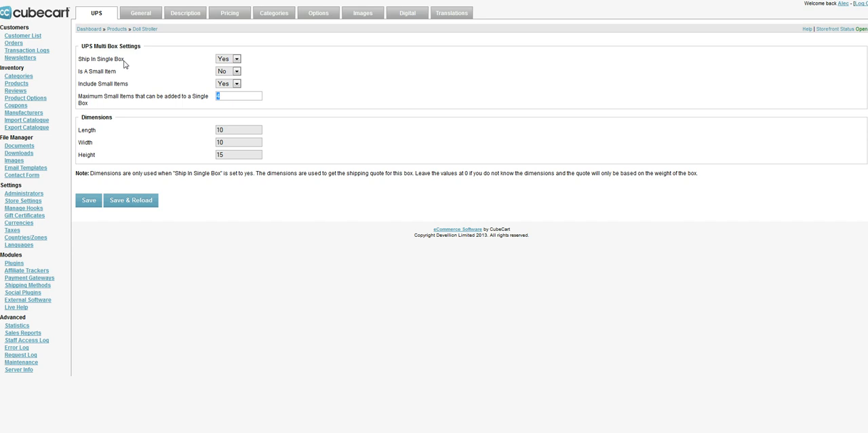
mouse_move(116, 73)
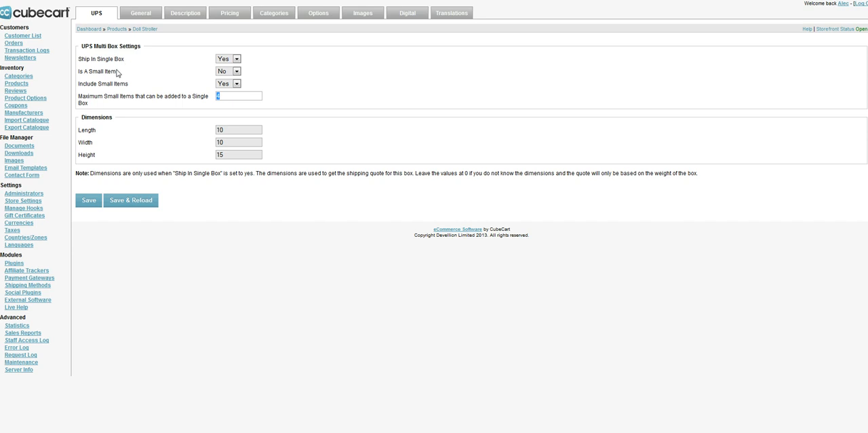
mouse_move(256, 92)
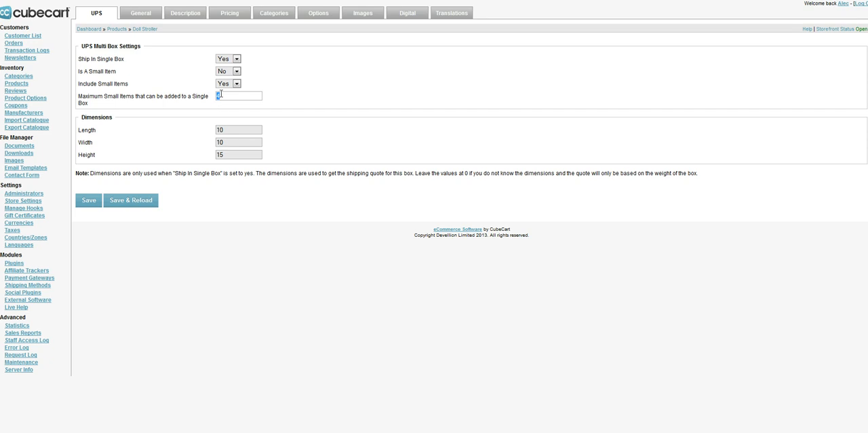
type("4")
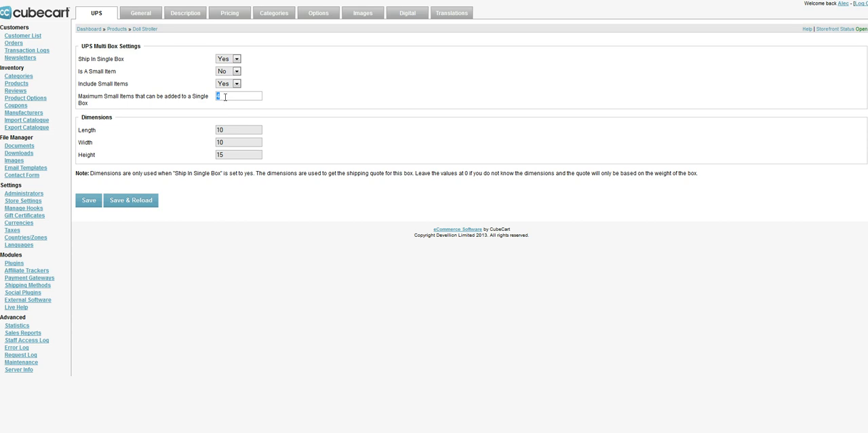
mouse_move(189, 96)
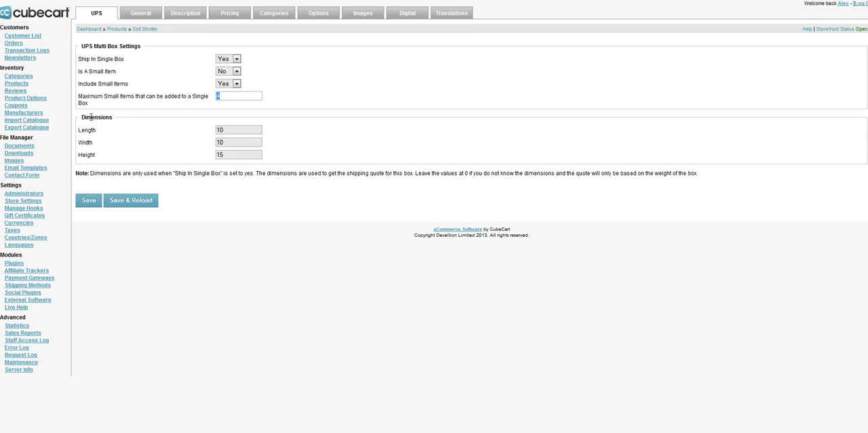
mouse_move(157, 164)
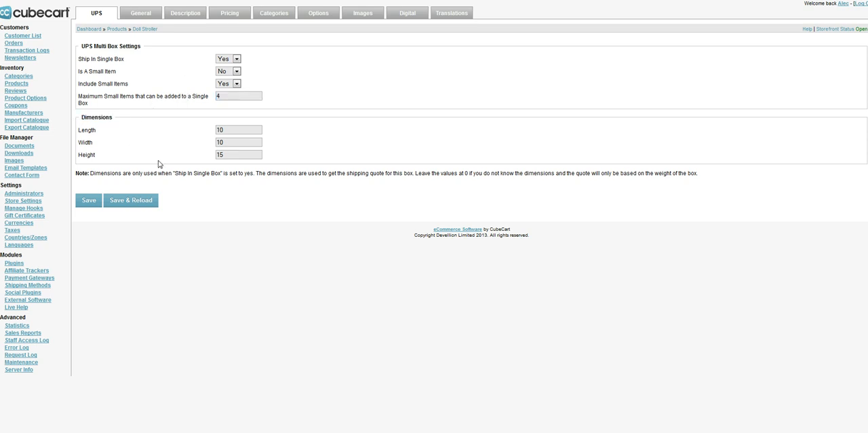
Step: Save the Doll Stroller's UPS box settings with maximum small items 4
left_click(239, 130)
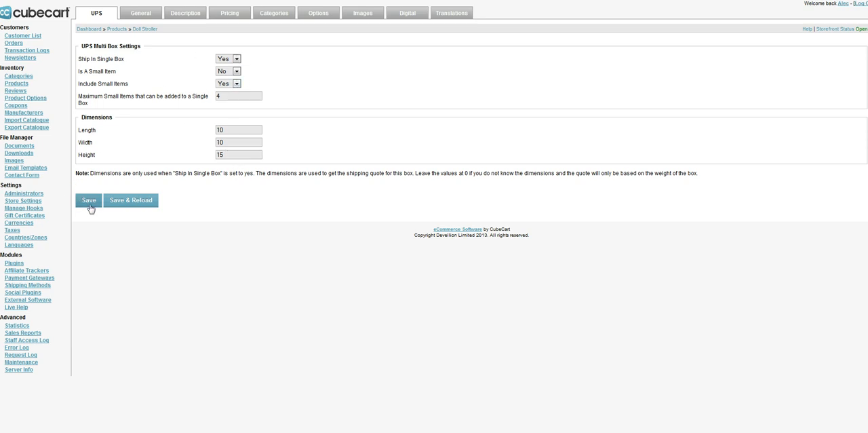
mouse_move(130, 200)
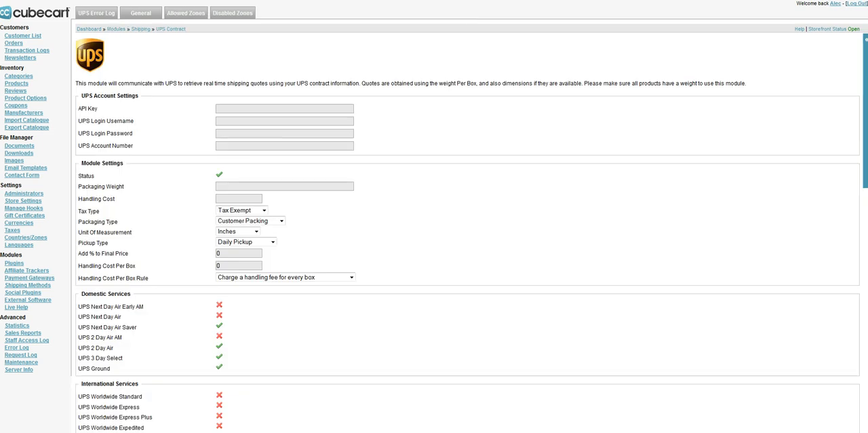
mouse_move(525, 79)
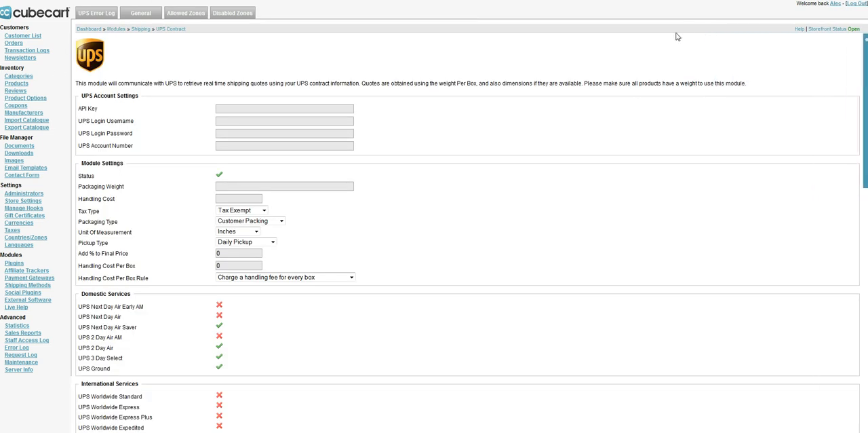
scroll("down", 3)
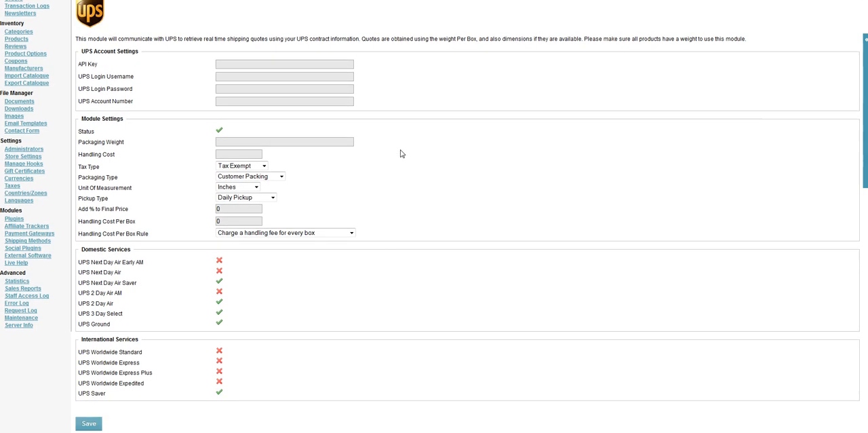
scroll("up", 3)
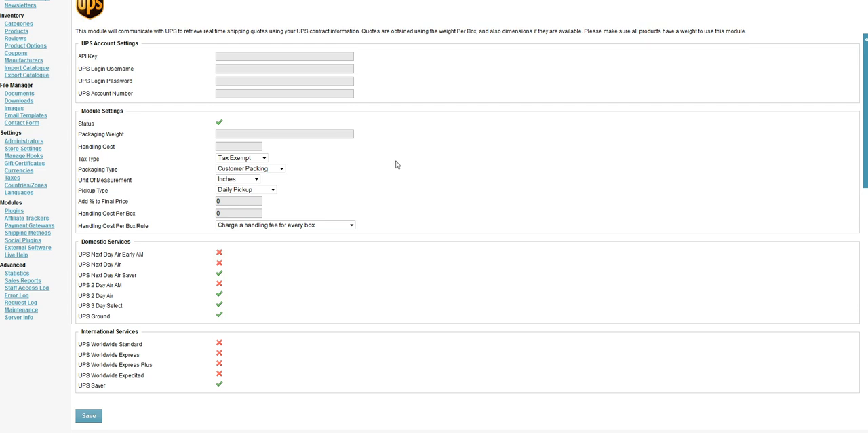
left_click(283, 57)
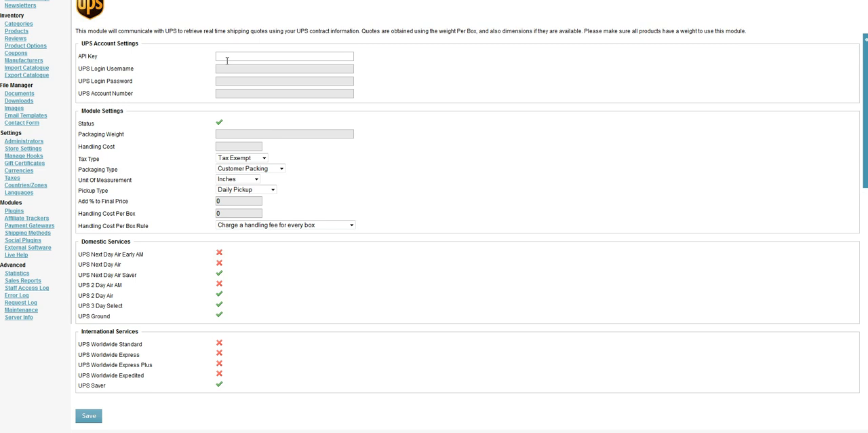
mouse_move(382, 93)
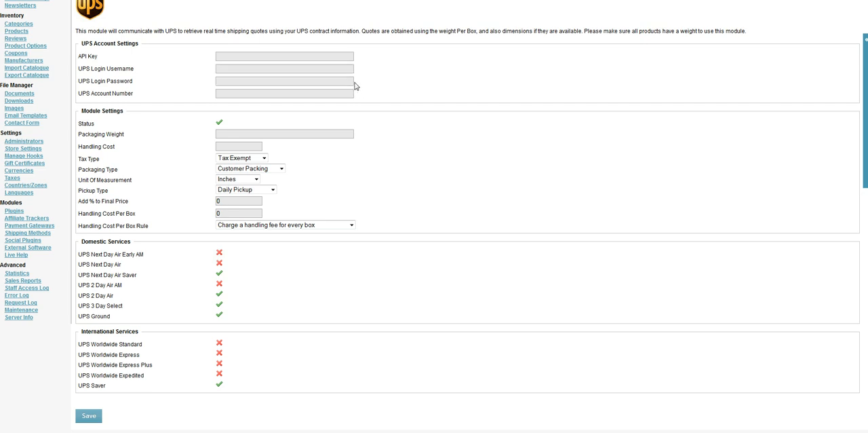
mouse_move(396, 101)
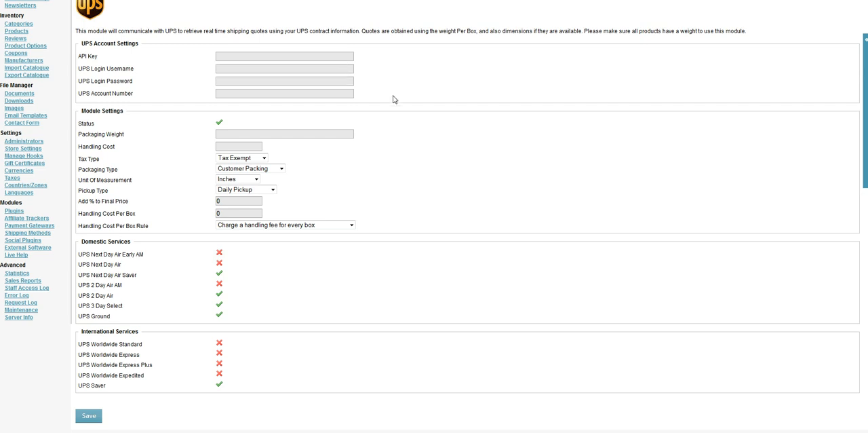
mouse_move(382, 101)
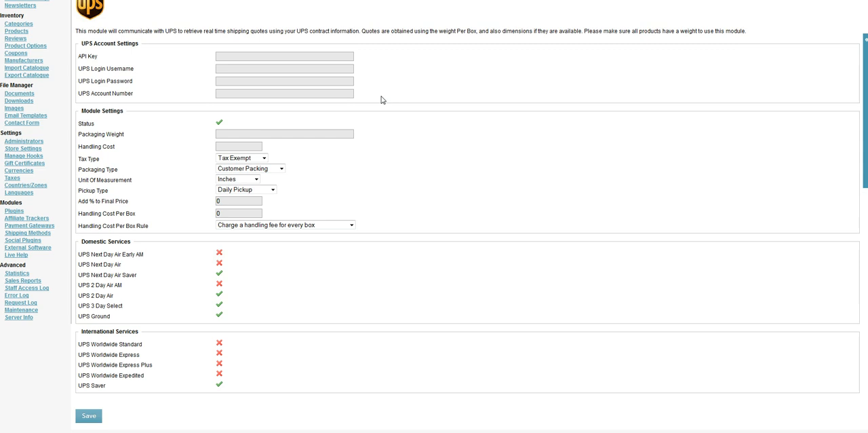
mouse_move(440, 104)
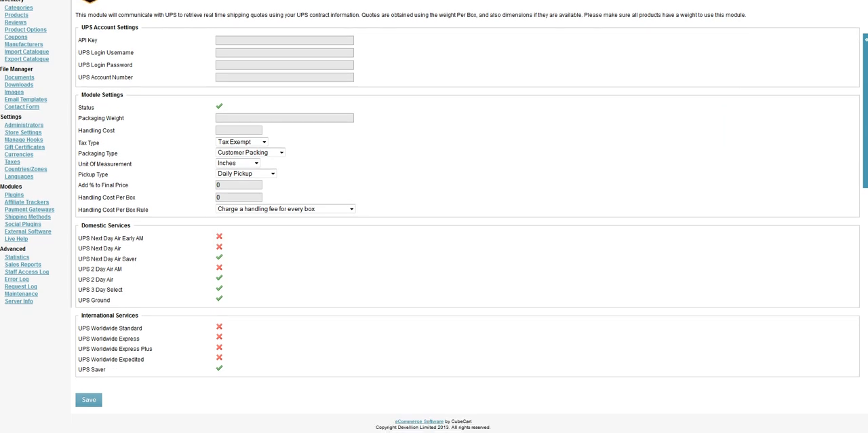
mouse_move(437, 241)
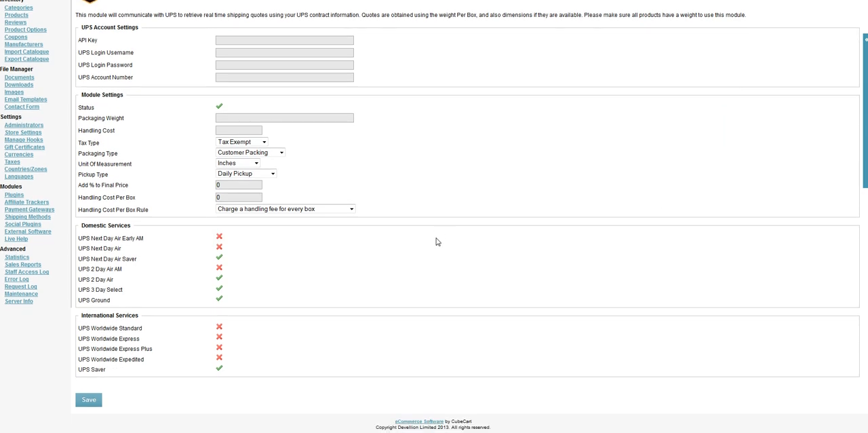
mouse_move(212, 214)
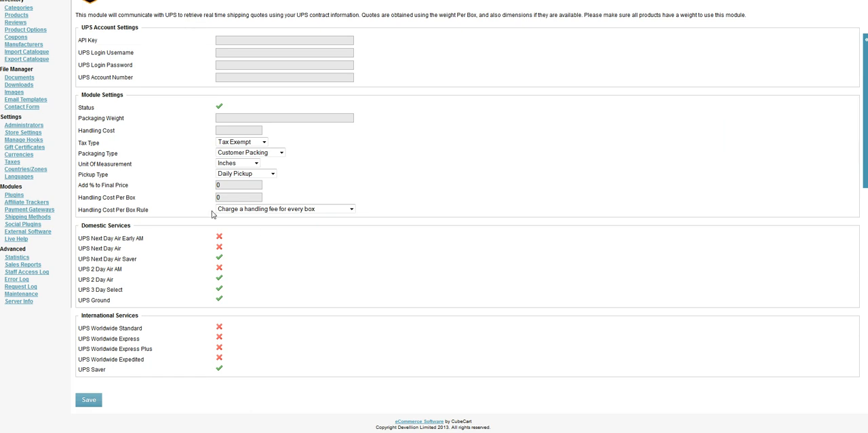
mouse_move(228, 112)
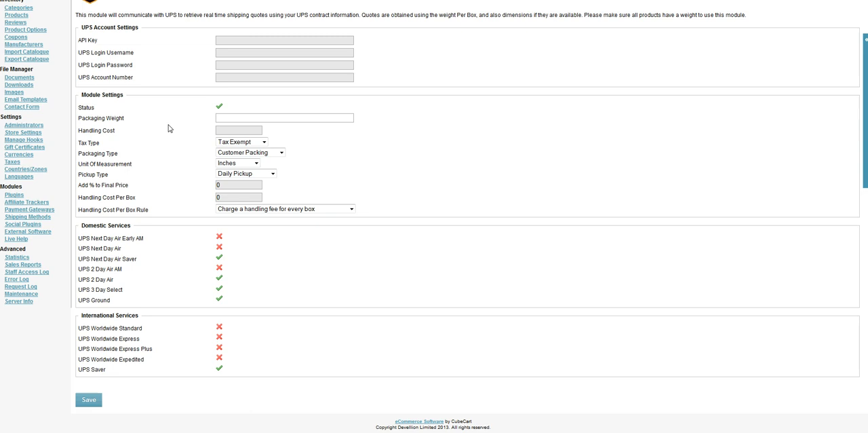
mouse_move(125, 122)
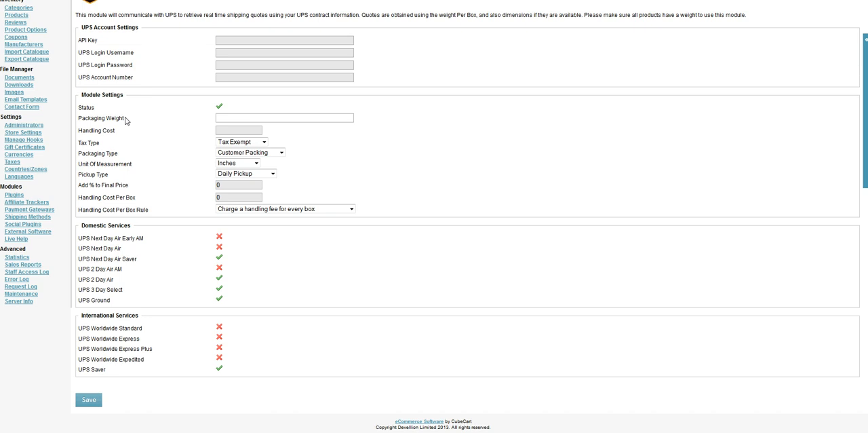
left_click(239, 130)
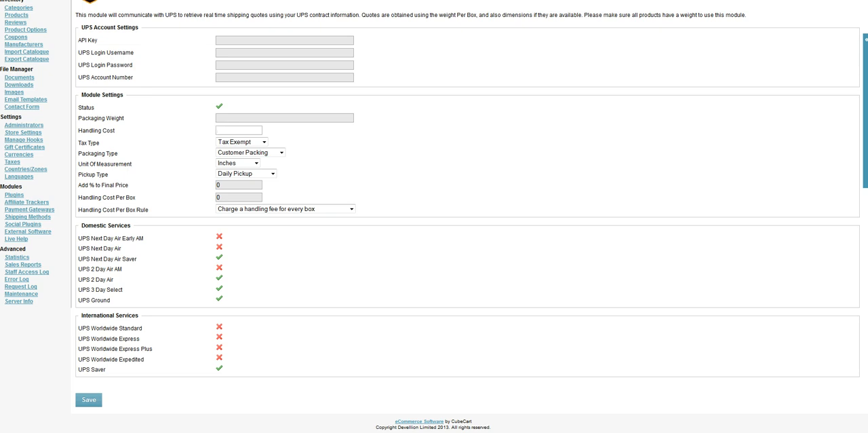
left_click(237, 130)
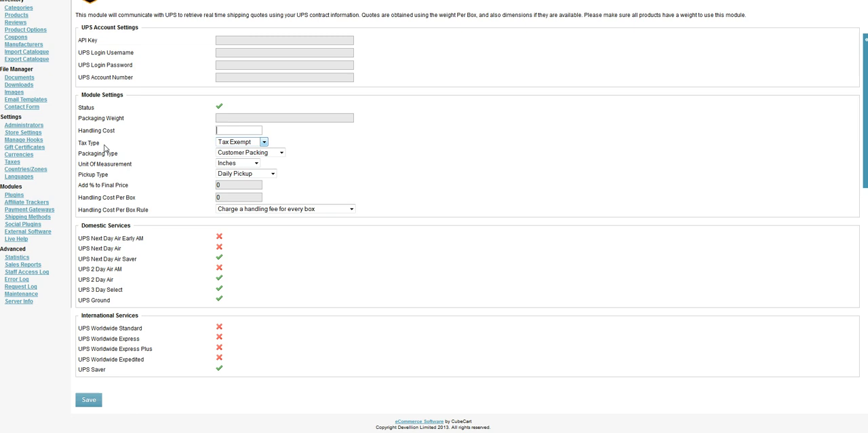
left_click(241, 141)
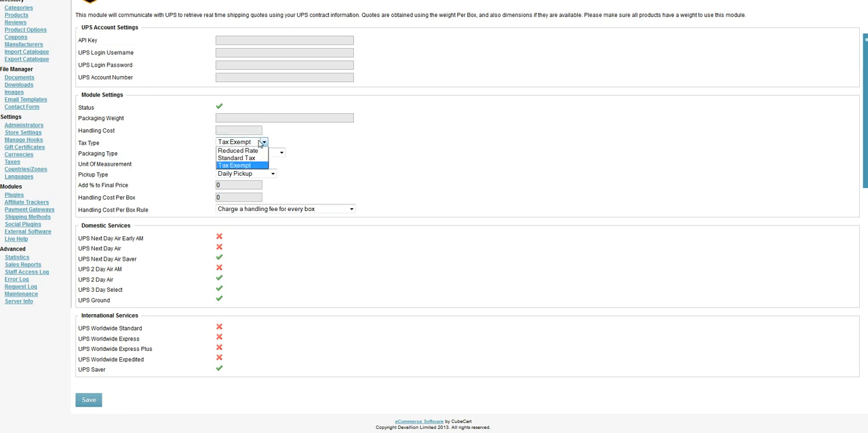
mouse_move(244, 158)
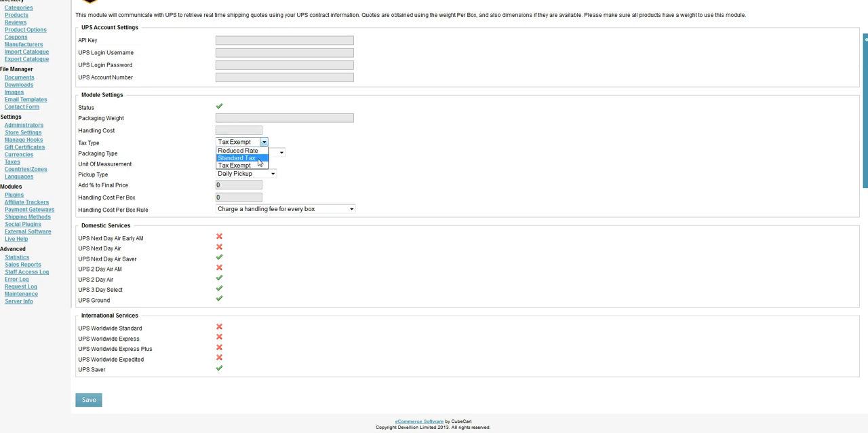
left_click(239, 165)
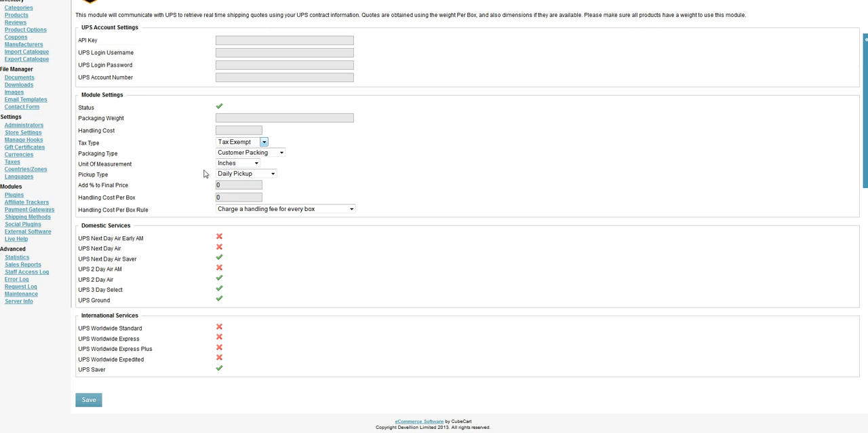
left_click(278, 152)
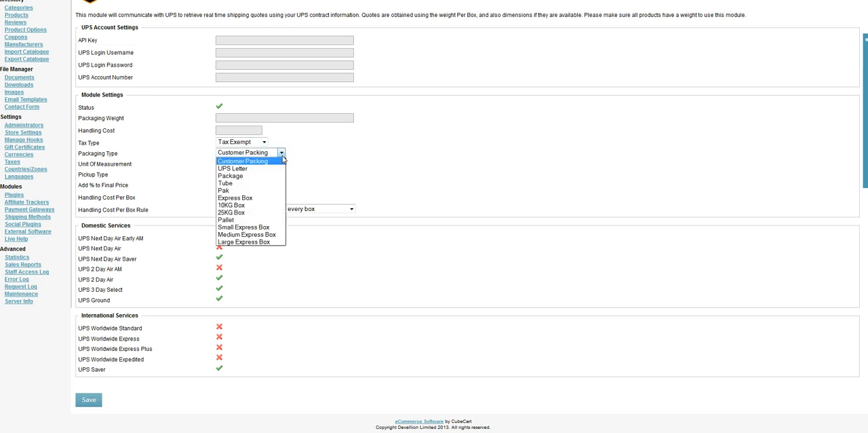
mouse_move(242, 219)
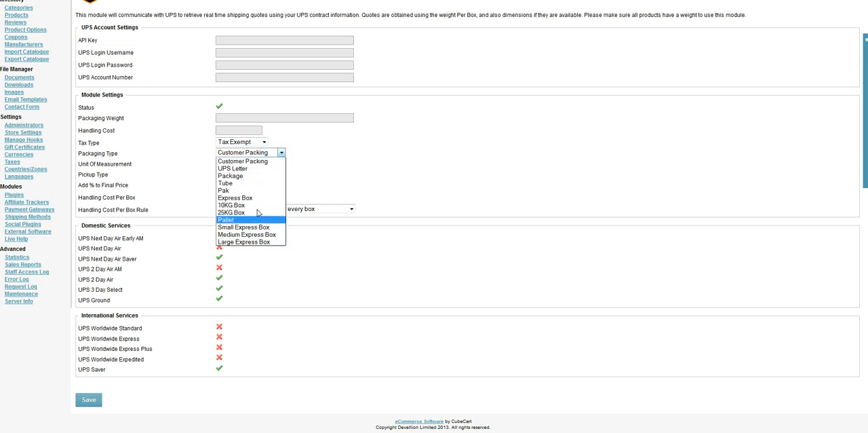
mouse_move(247, 234)
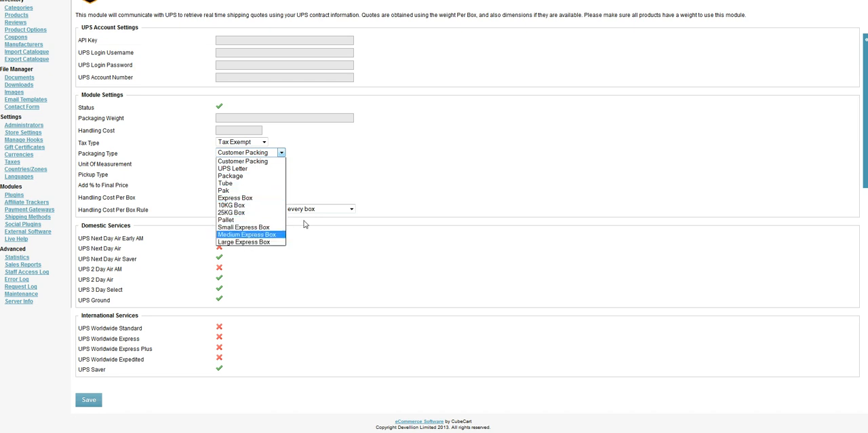
mouse_move(245, 225)
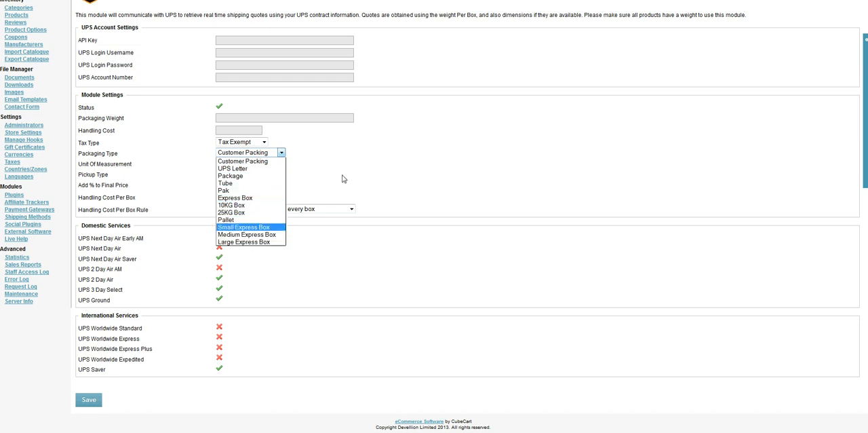
mouse_move(230, 177)
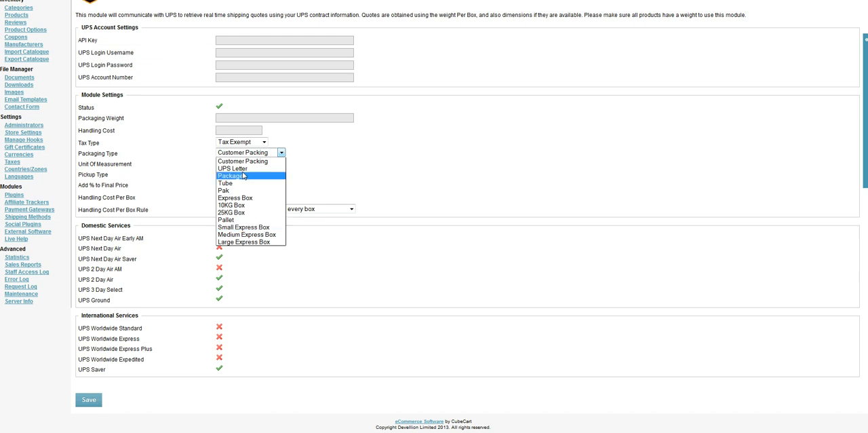
mouse_move(243, 161)
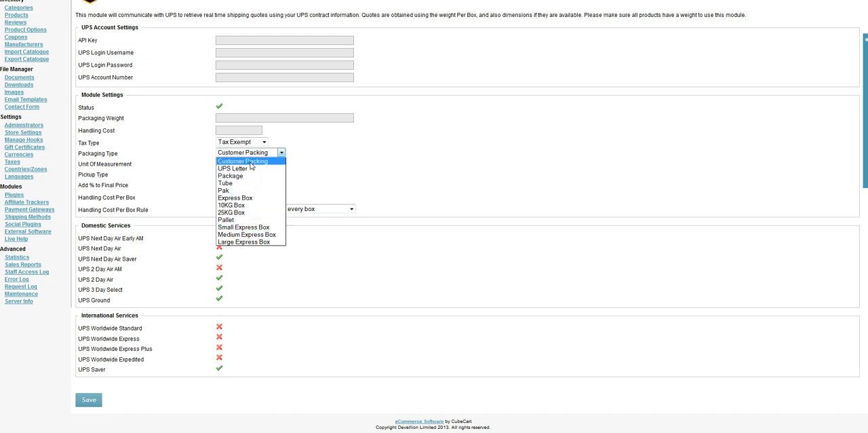
left_click(247, 161)
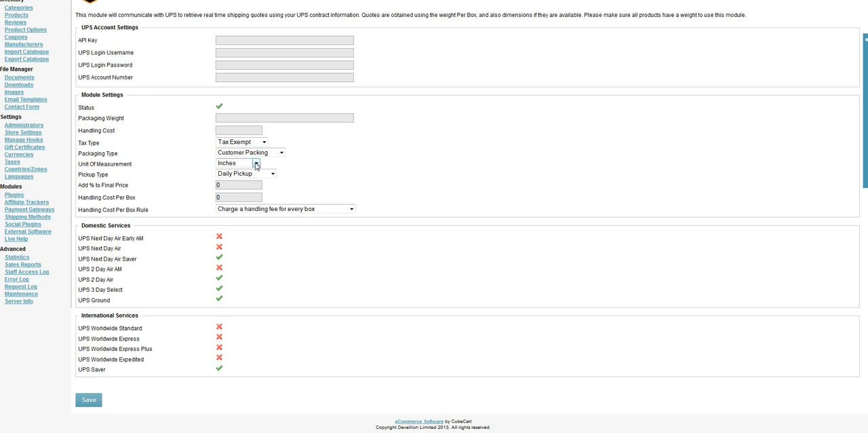
left_click(236, 162)
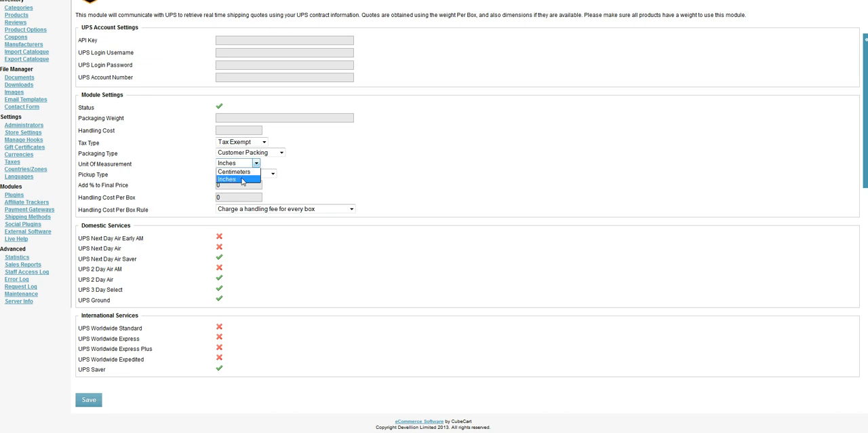
mouse_move(233, 171)
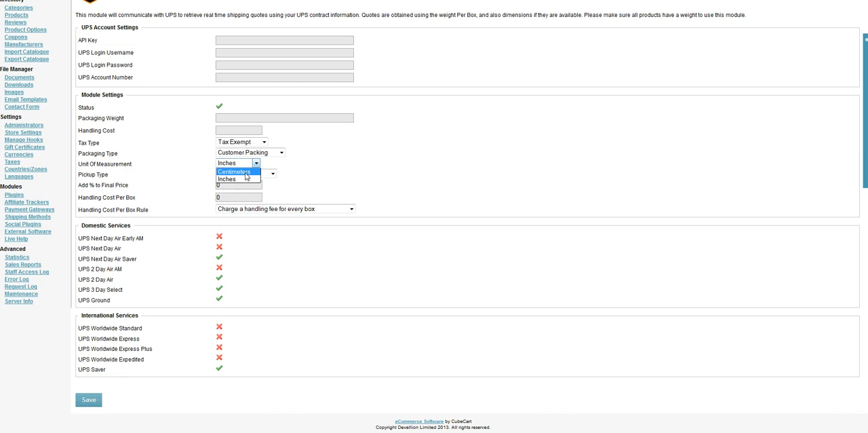
mouse_move(249, 176)
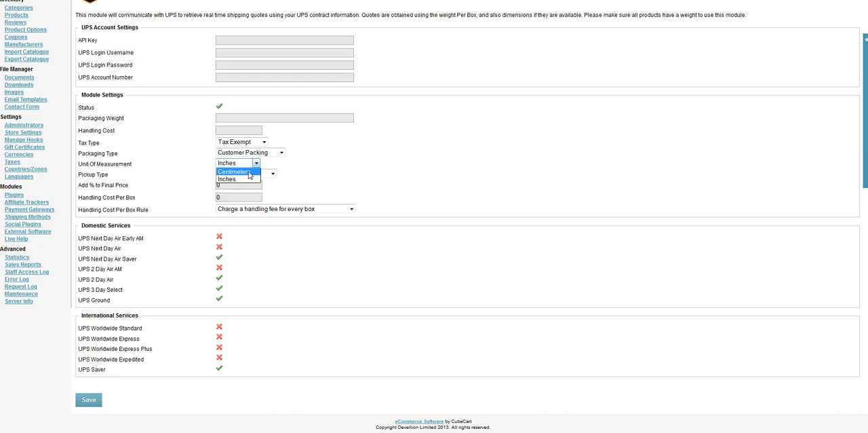
mouse_move(278, 168)
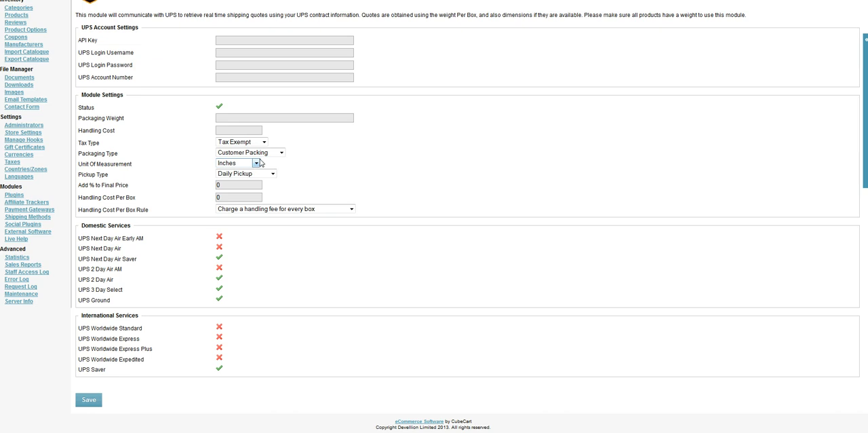
mouse_move(258, 169)
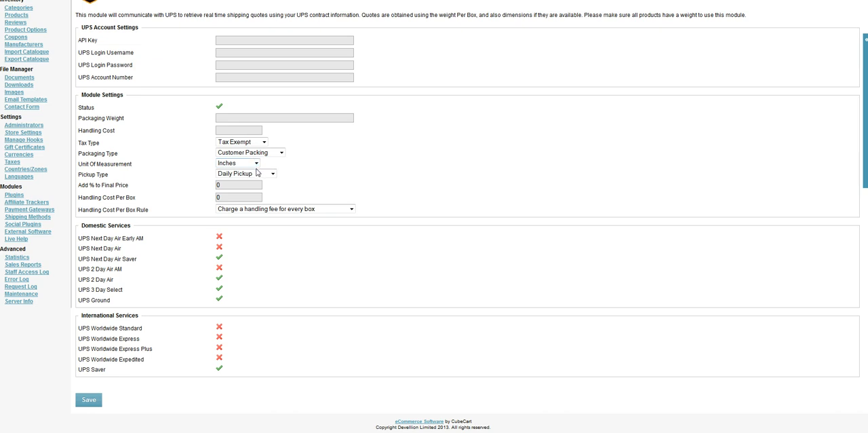
mouse_move(268, 166)
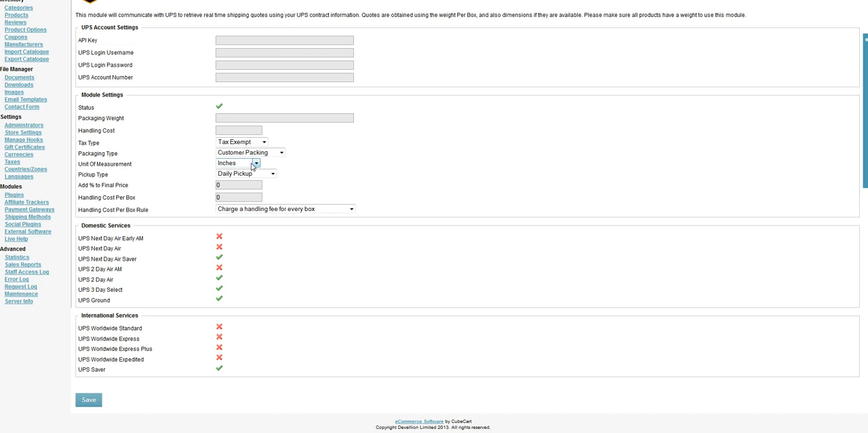
left_click(236, 163)
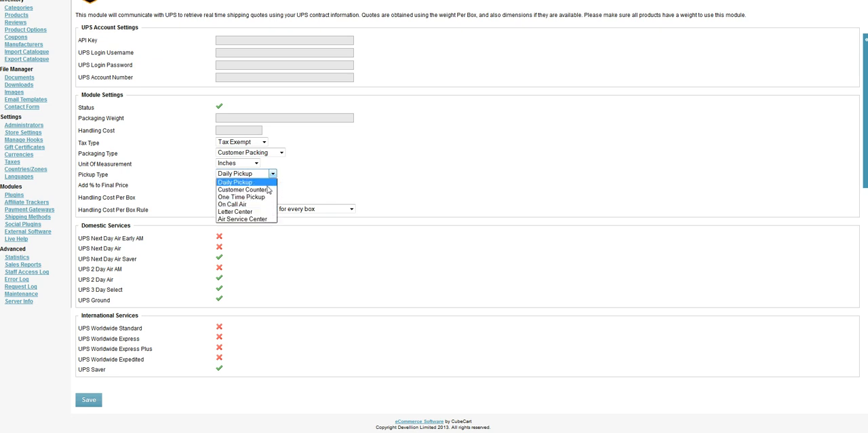
mouse_move(312, 176)
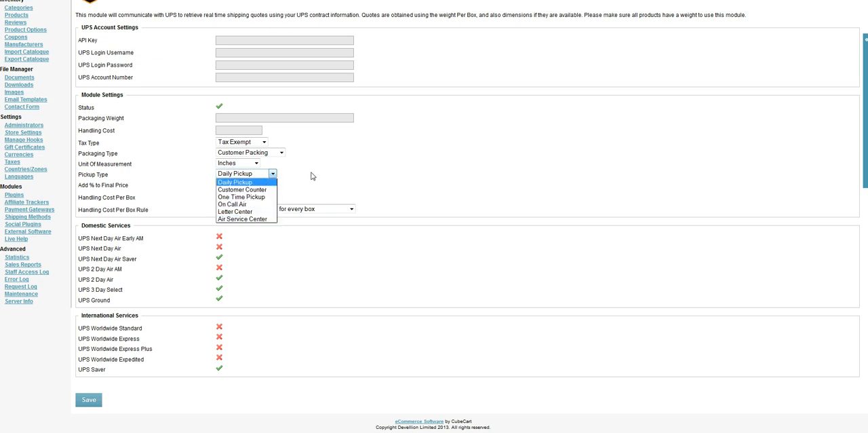
left_click(233, 182)
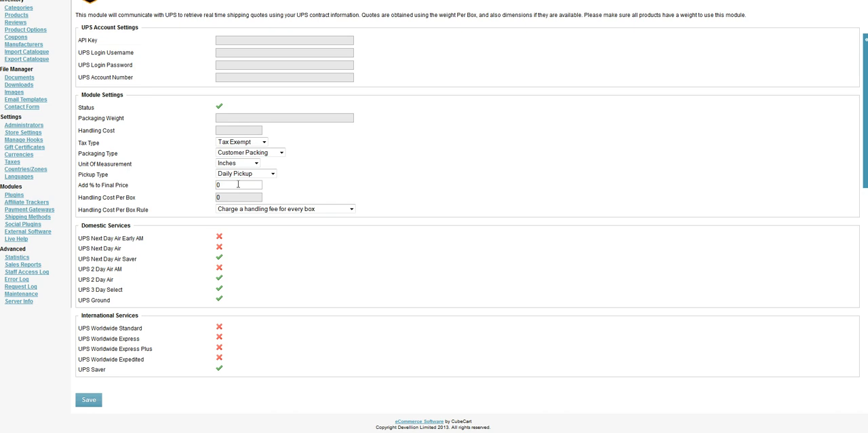
left_click(238, 185)
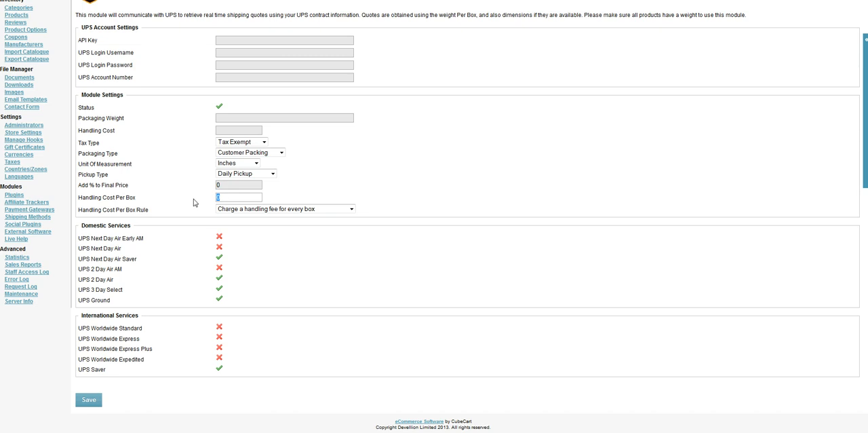
mouse_move(111, 139)
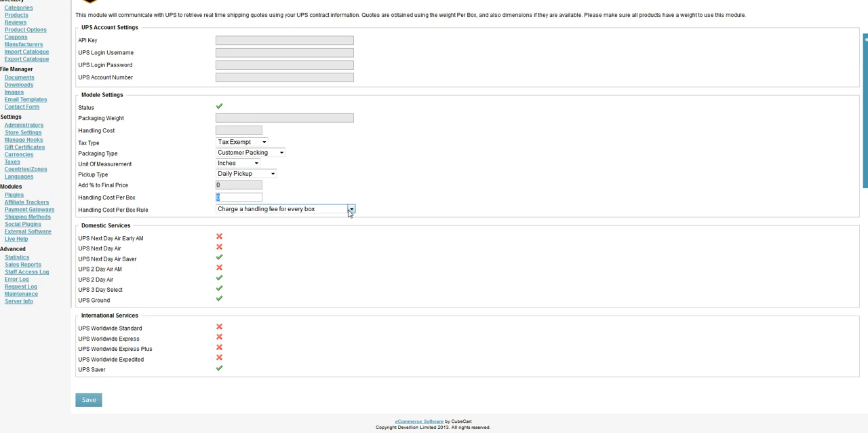
left_click(350, 209)
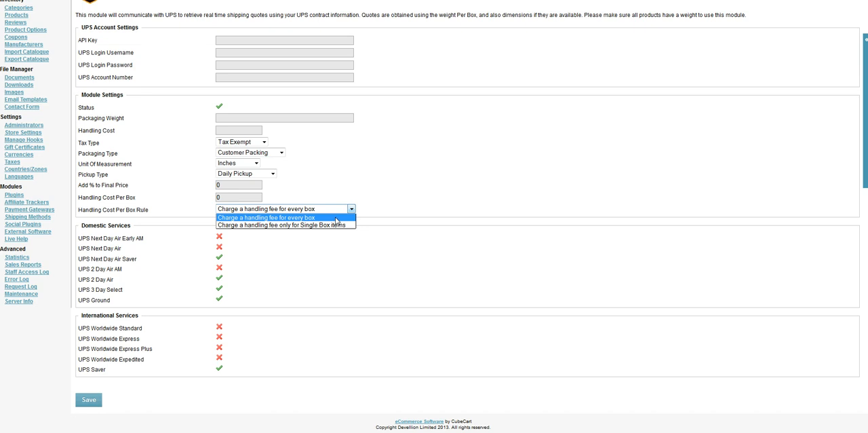
mouse_move(336, 225)
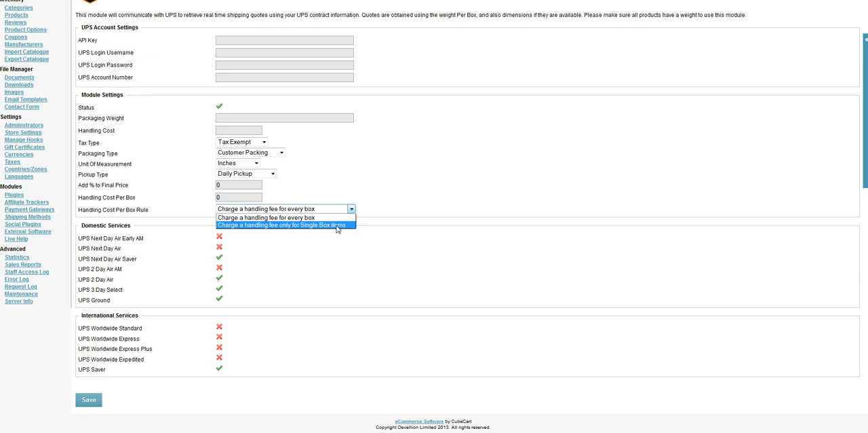
left_click(282, 208)
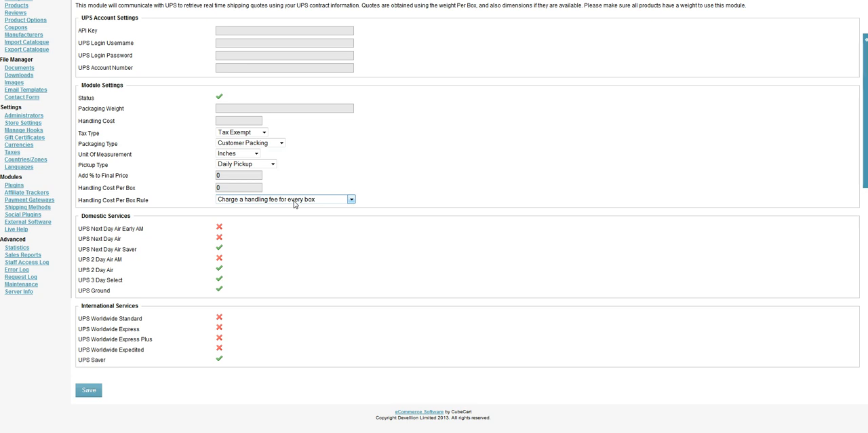
left_click(349, 198)
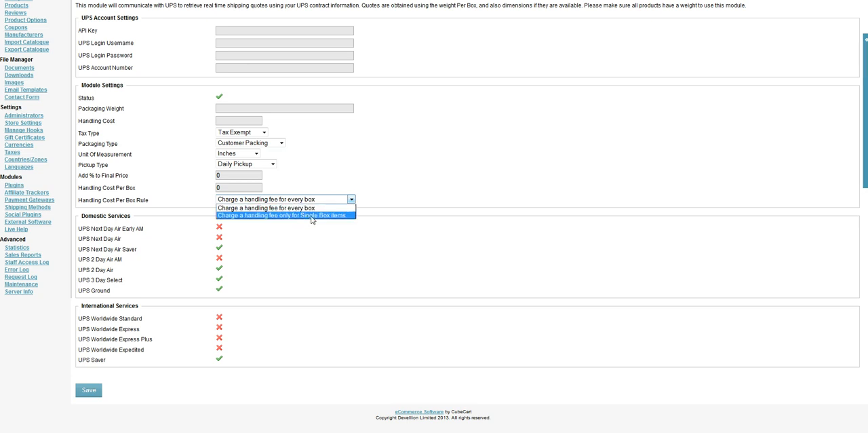
left_click(284, 198)
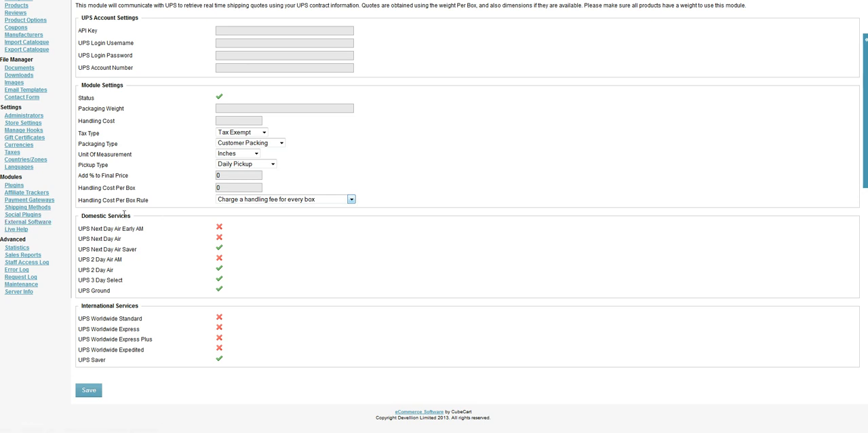
double_click(106, 216)
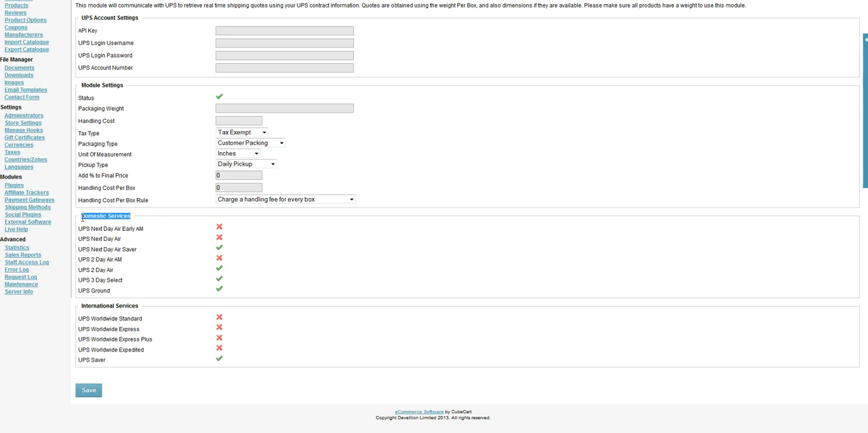
mouse_move(143, 314)
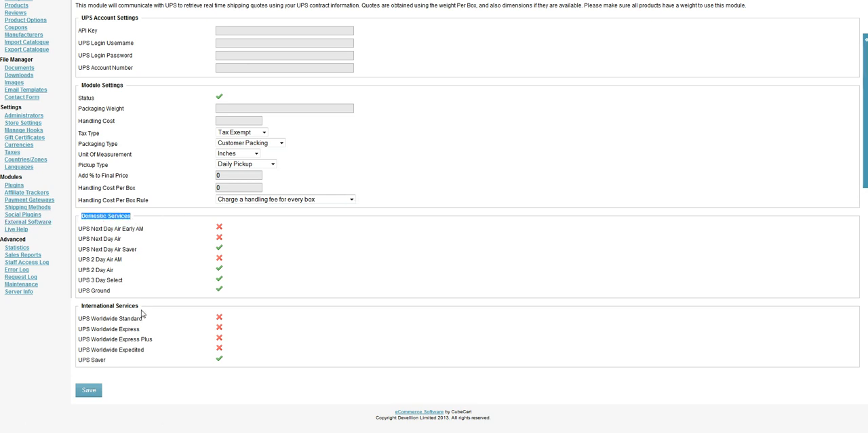
mouse_move(142, 304)
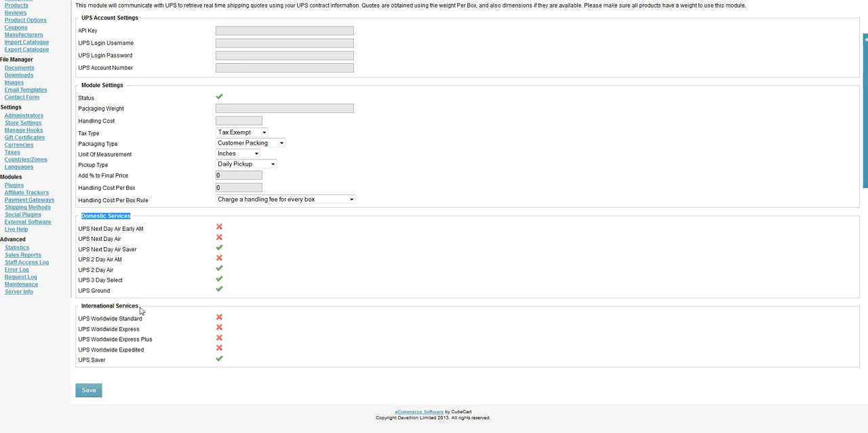
mouse_move(141, 323)
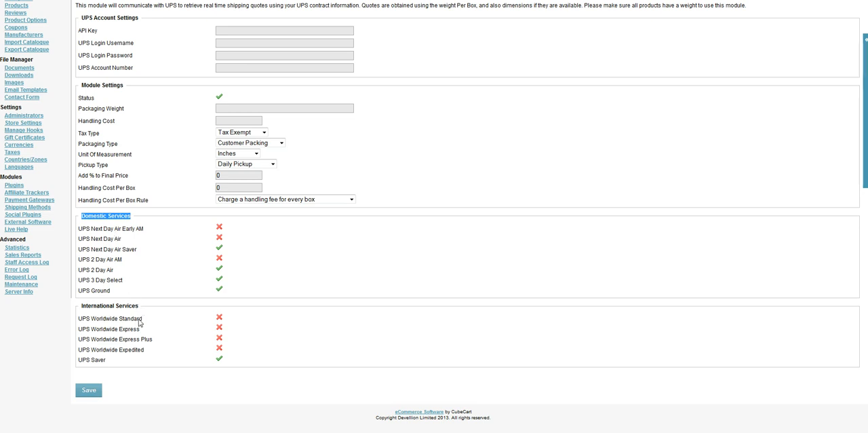
mouse_move(178, 369)
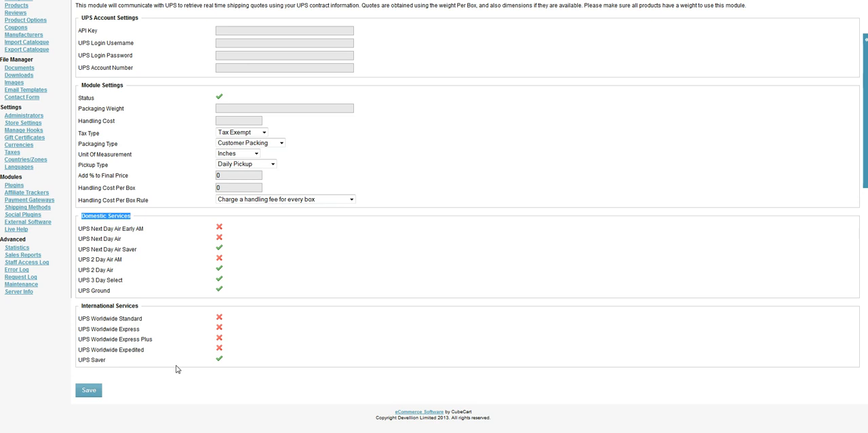
mouse_move(108, 212)
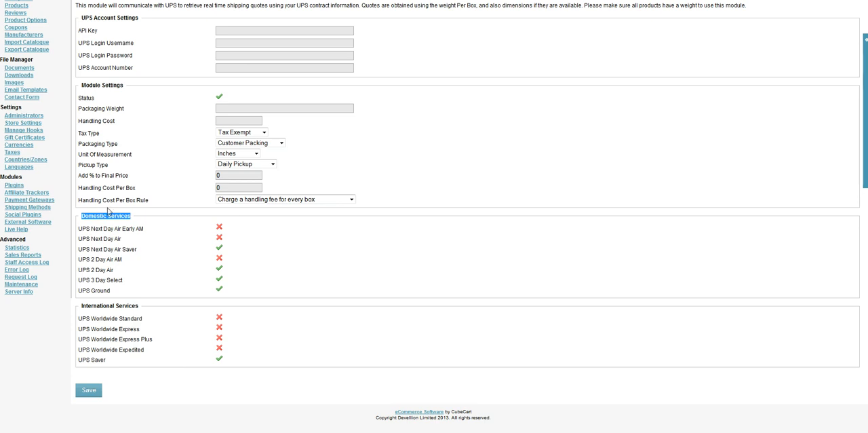
mouse_move(473, 248)
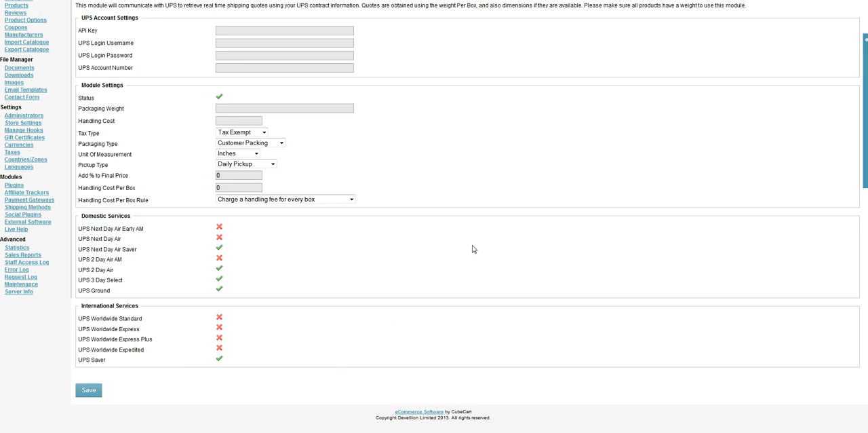
mouse_move(106, 241)
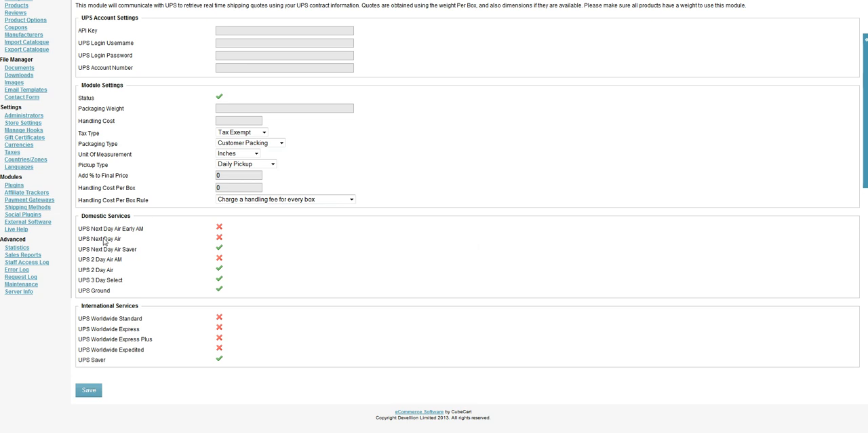
mouse_move(445, 368)
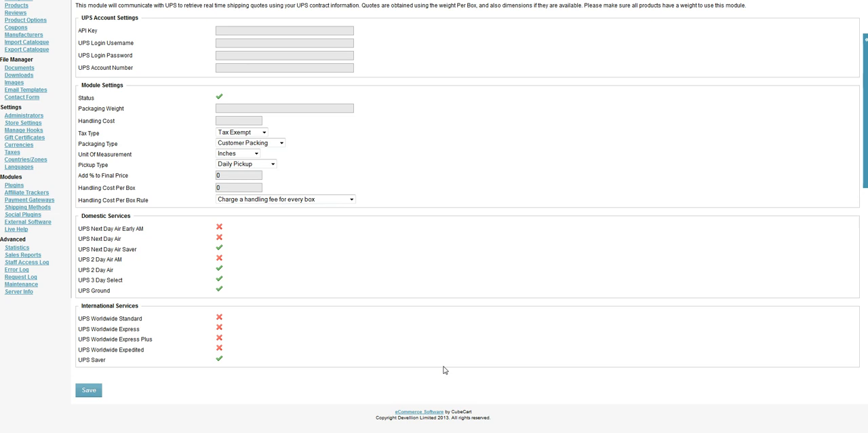
mouse_move(430, 317)
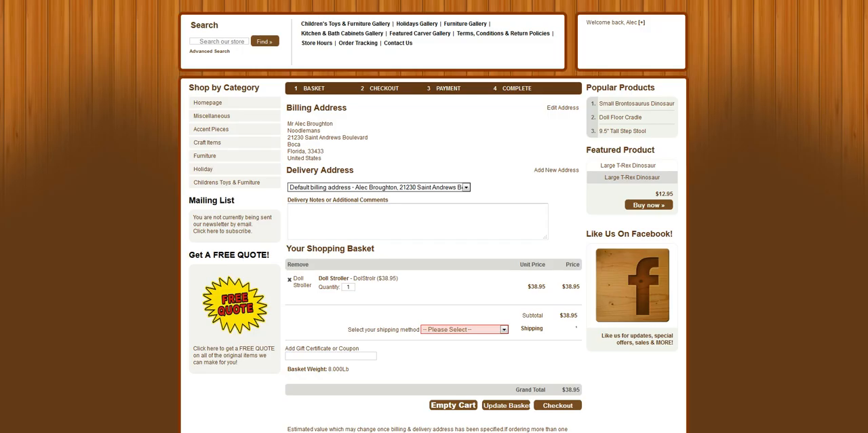
mouse_move(663, 76)
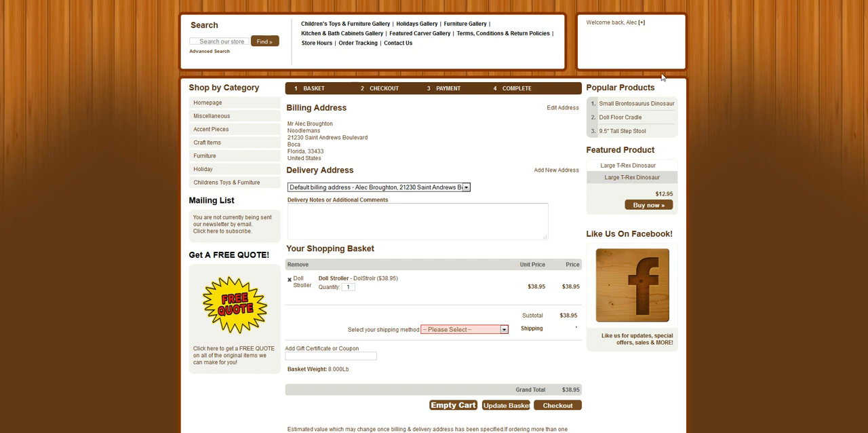
mouse_move(663, 76)
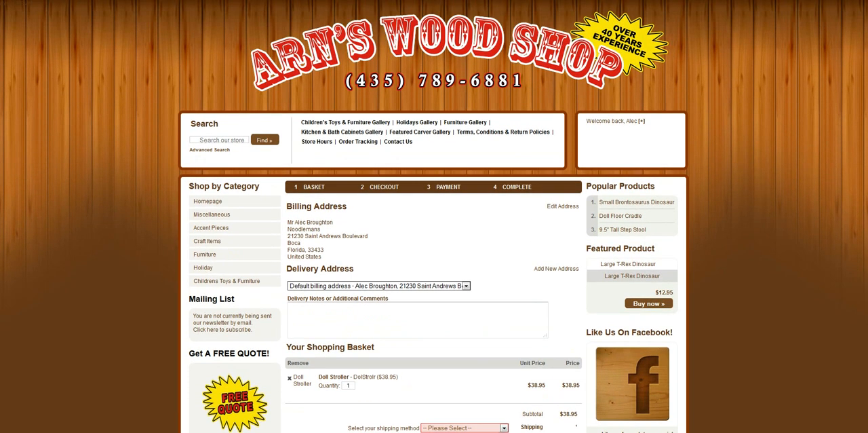
scroll("down", 3)
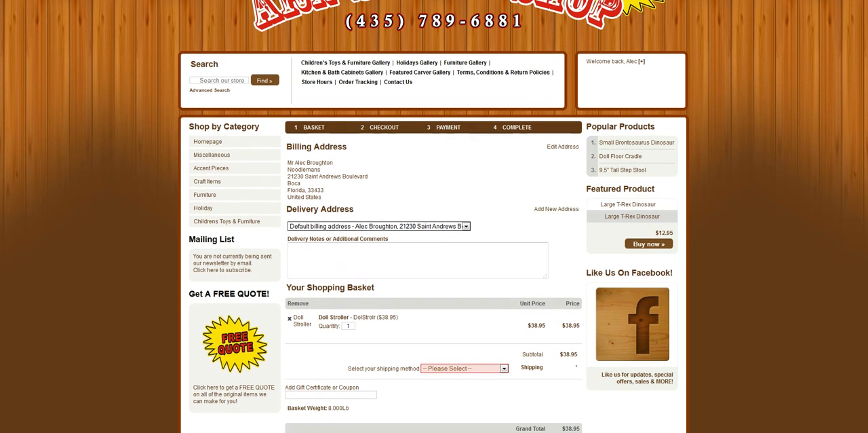
scroll("down", 3)
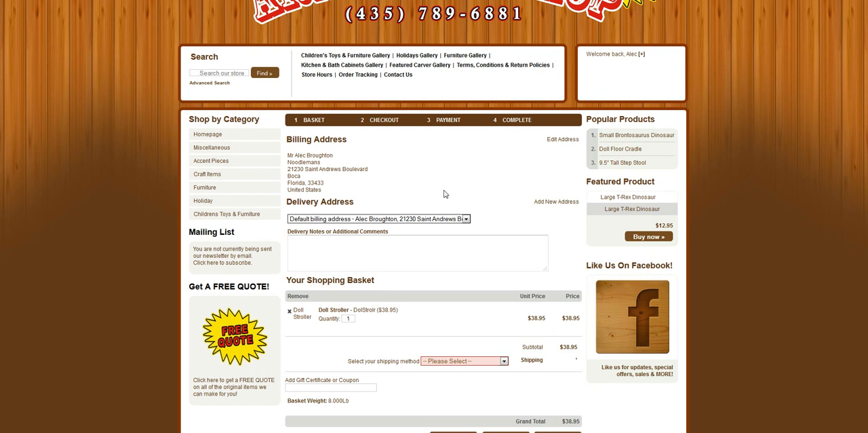
mouse_move(513, 161)
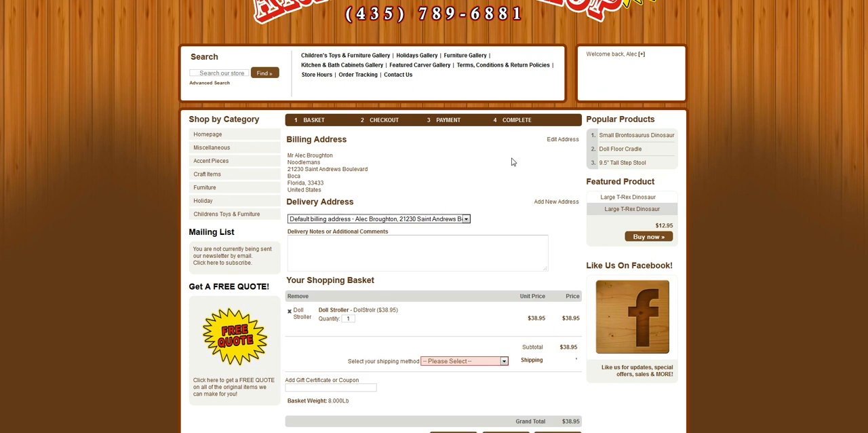
mouse_move(334, 309)
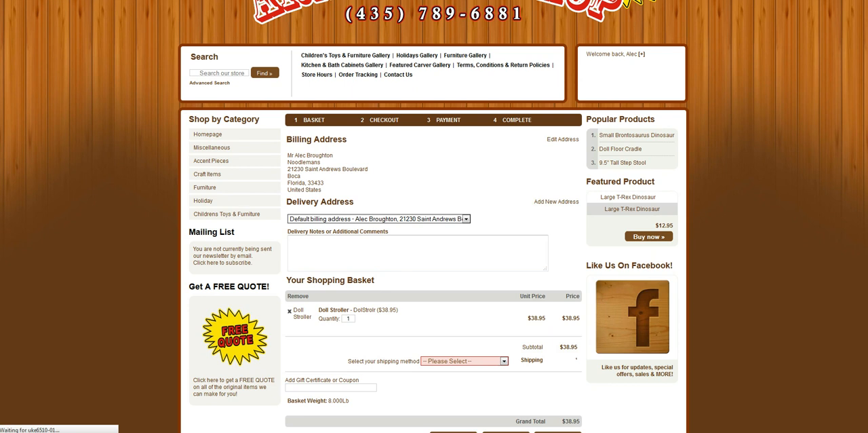
mouse_move(499, 211)
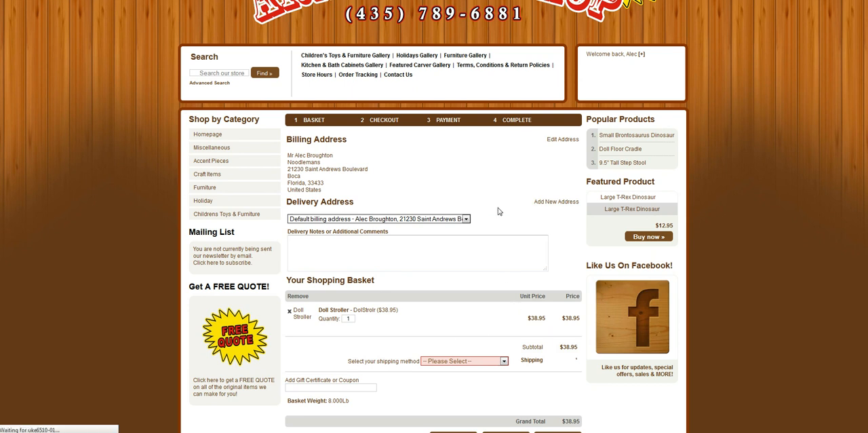
scroll("down", 3)
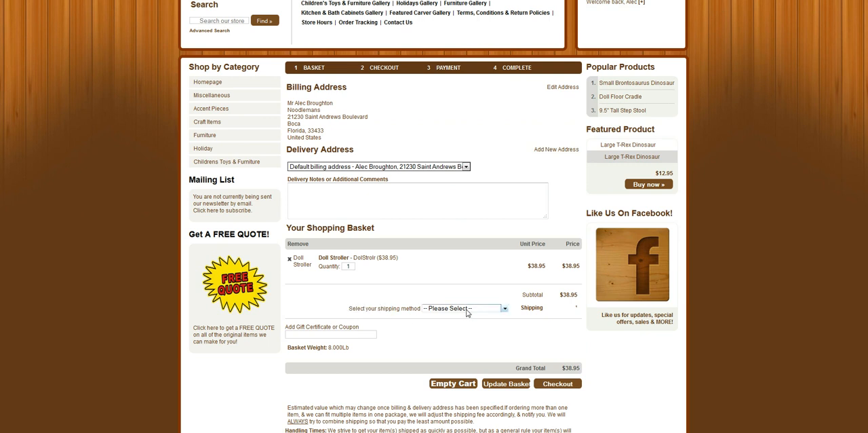
left_click(465, 308)
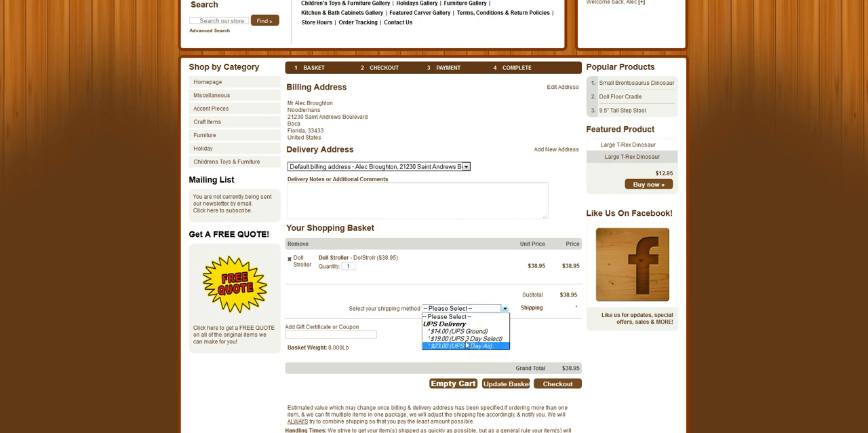
mouse_move(466, 347)
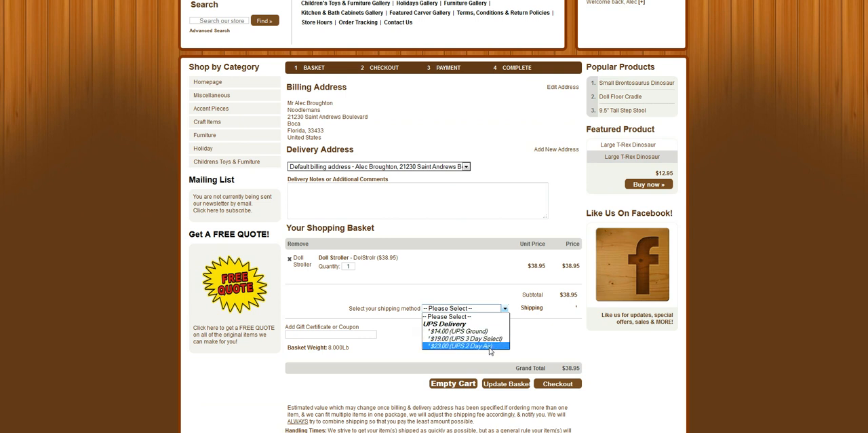
mouse_move(488, 349)
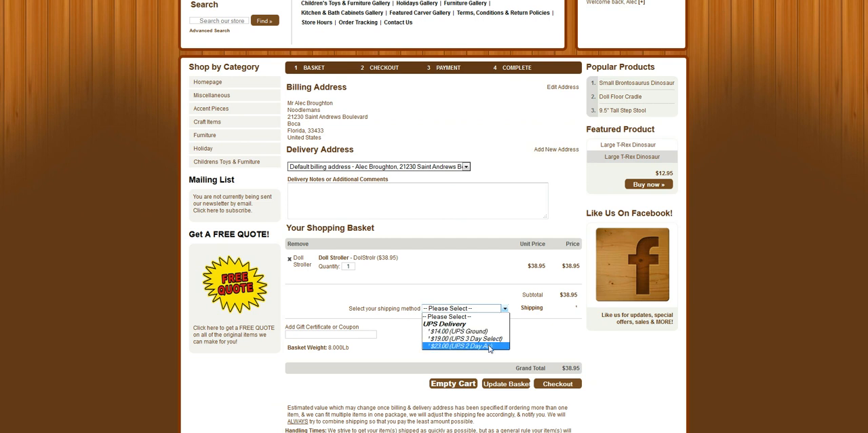
mouse_move(466, 338)
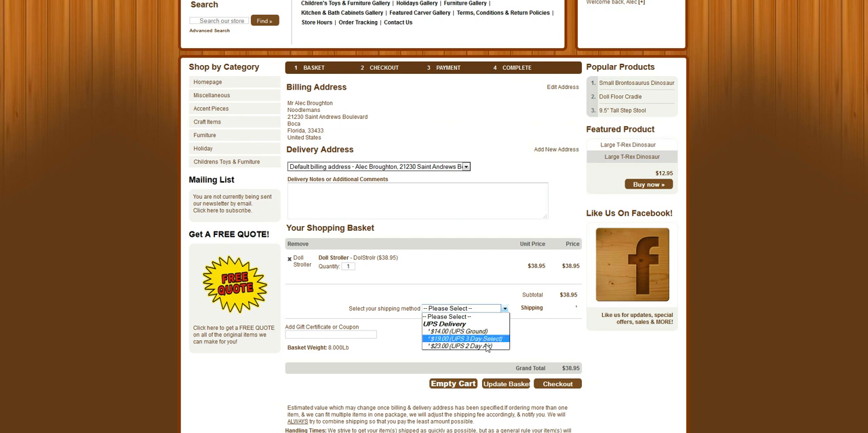
left_click(464, 308)
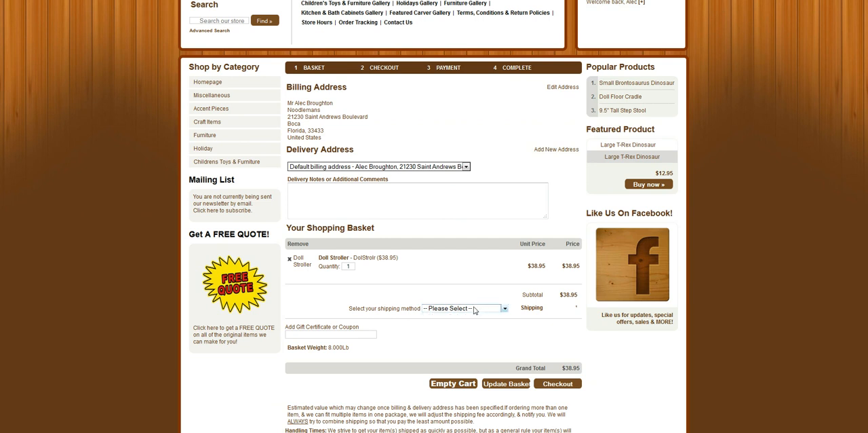
left_click(465, 308)
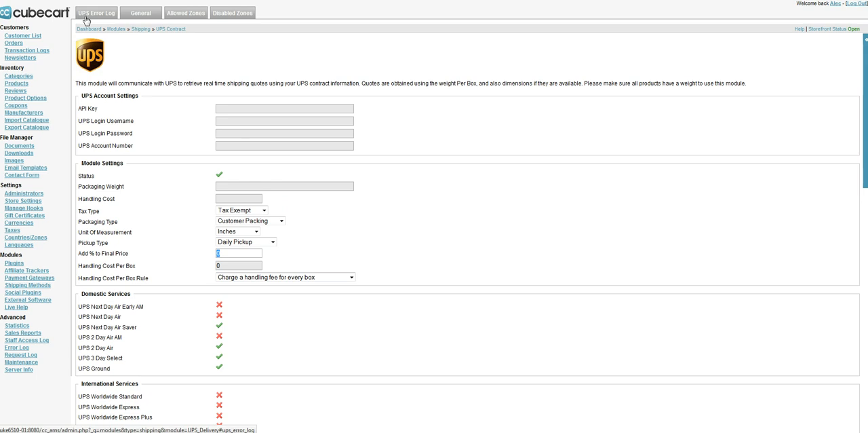
Step: View the UPS Shipping API Errors log listing the UPS Saver and Next Day Air Saver rejections
scroll("down", 3)
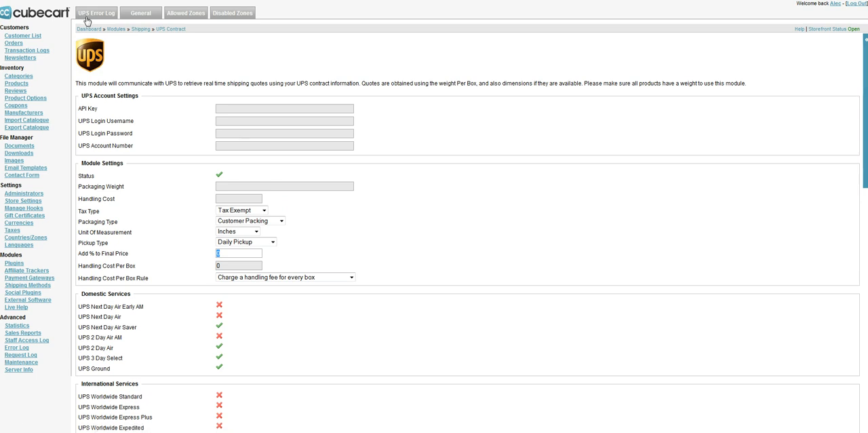
left_click(95, 12)
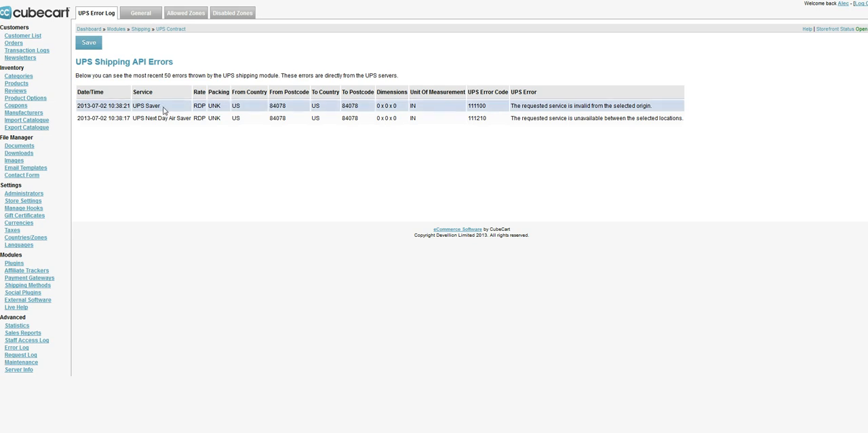
mouse_move(658, 108)
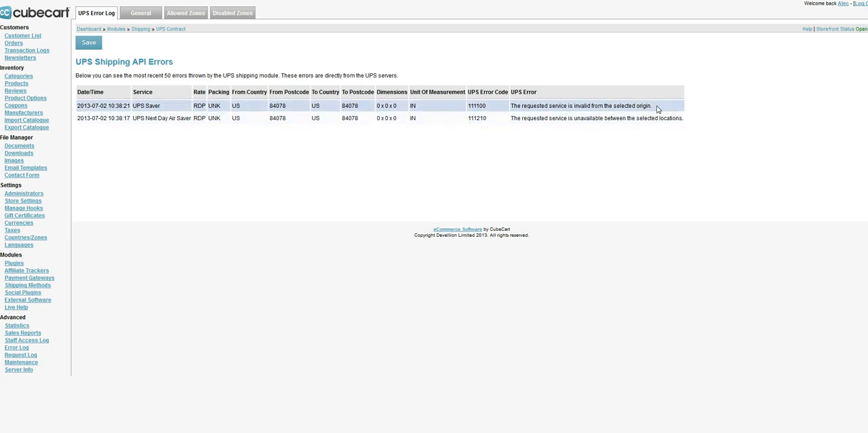